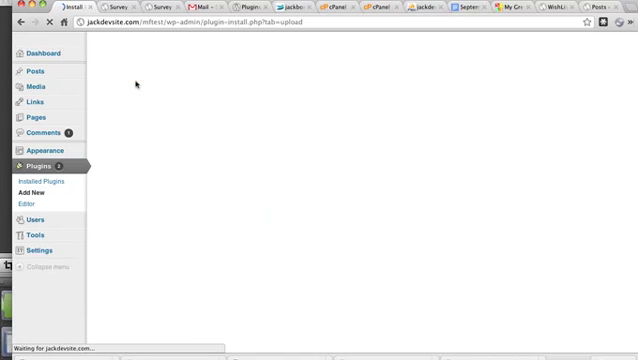
- Choose survey_funnel_1.4.zip as the plugin upload and start its installation
left_click(117, 135)
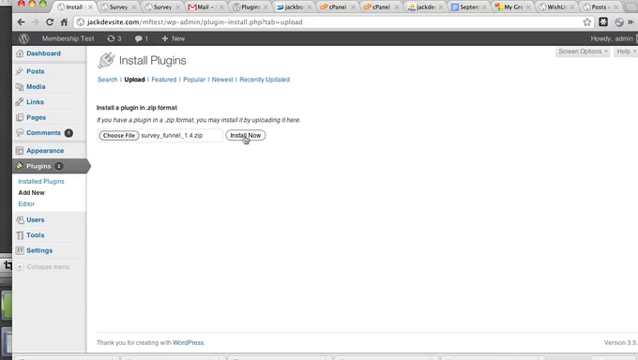
left_click(250, 133)
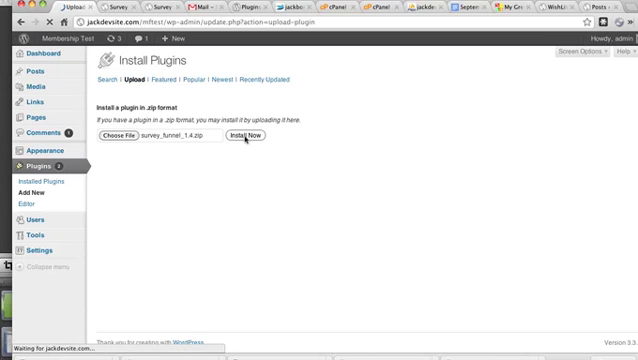
- Enter the FTP hostname, username and password on the Connection Information page
left_click(248, 135)
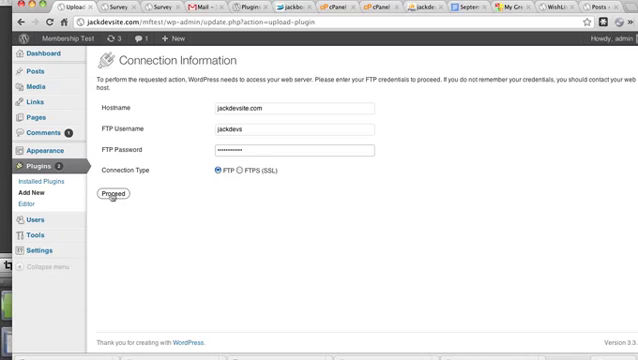
- Submit the FTP credentials so WordPress unpacks and installs Survey Funnel
left_click(92, 194)
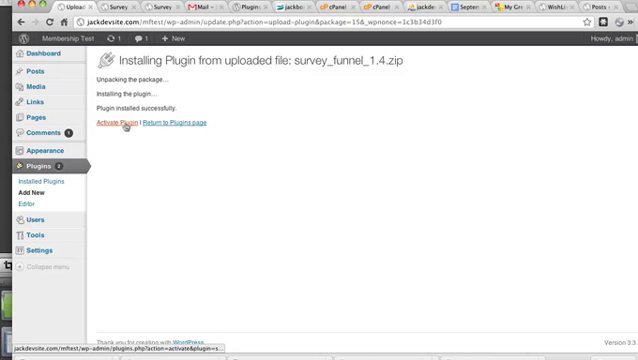
- Activate Survey Funnel and scroll to its new menu in the admin sidebar
left_click(112, 124)
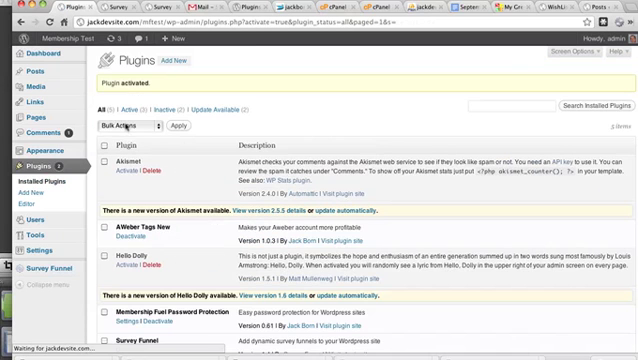
scroll("down", 3)
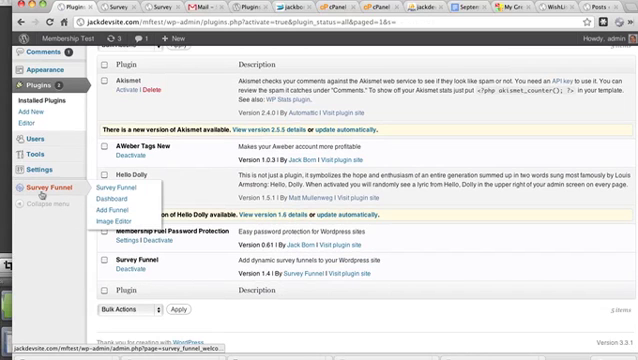
mouse_move(121, 199)
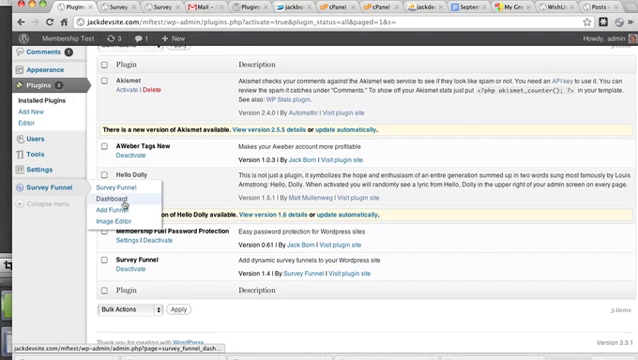